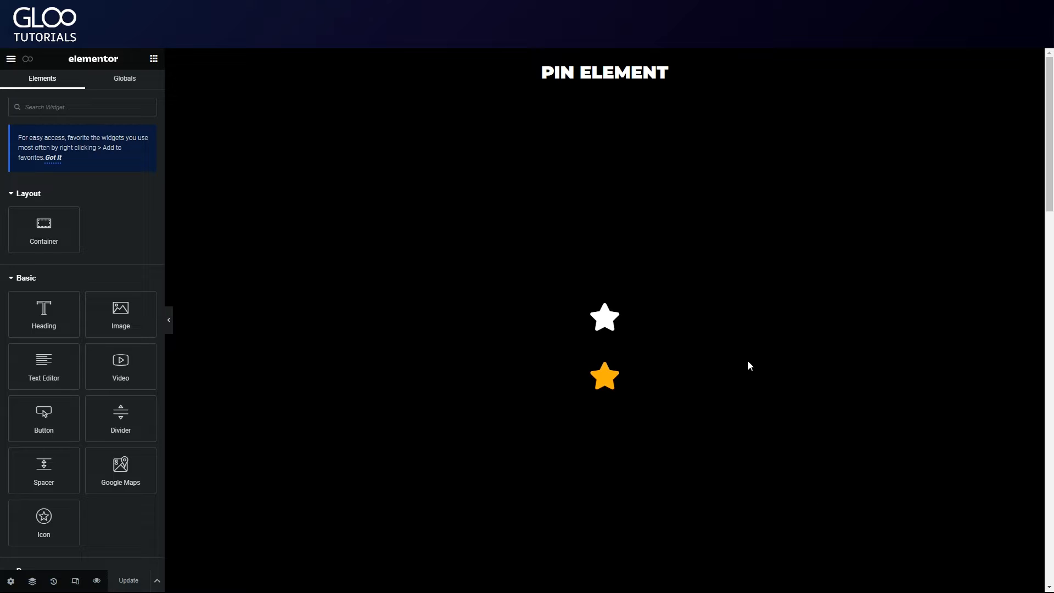
mouse_move(801, 368)
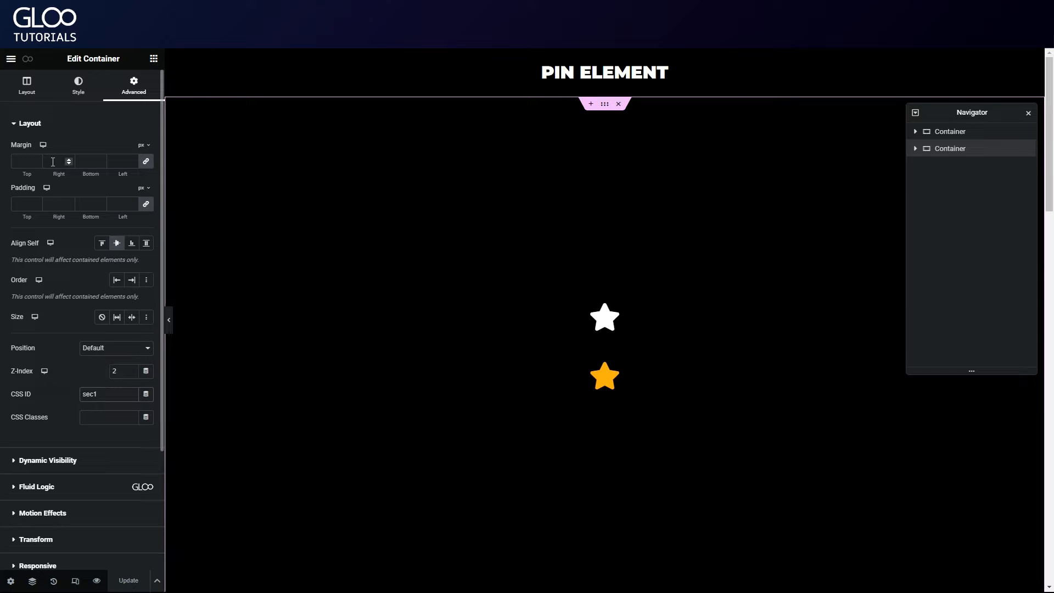
Step: Check the container's Advanced settings (CSS ID sec1), then select the white star icon's Advanced settings
click(27, 85)
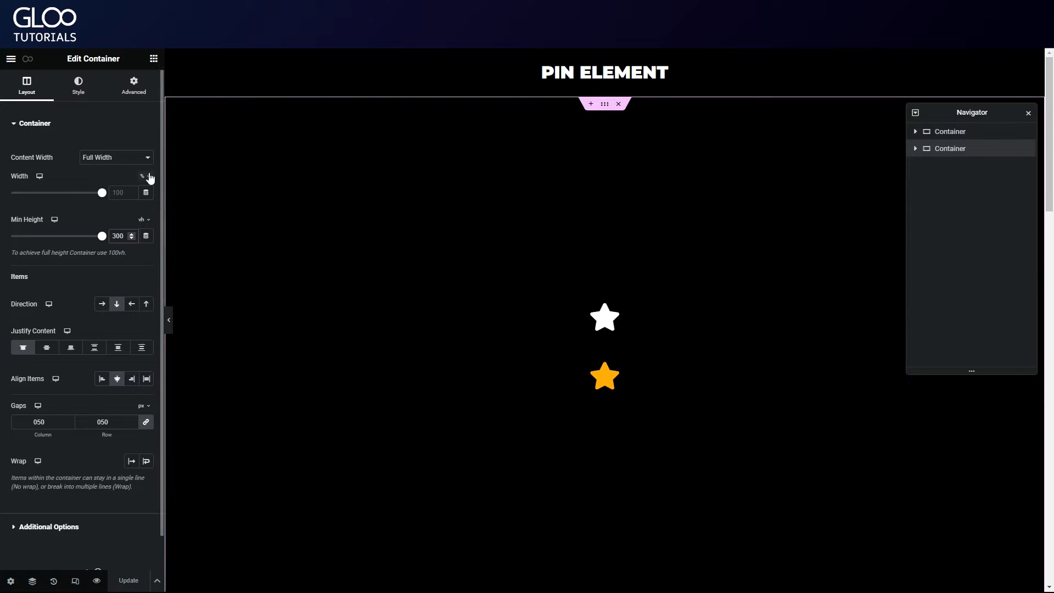
click(604, 317)
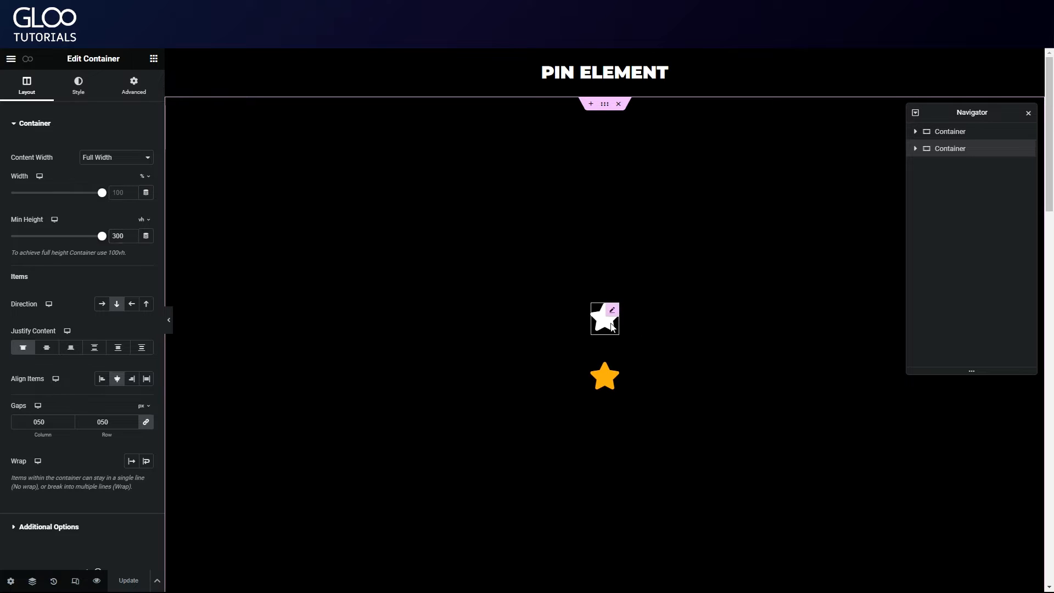
click(603, 319)
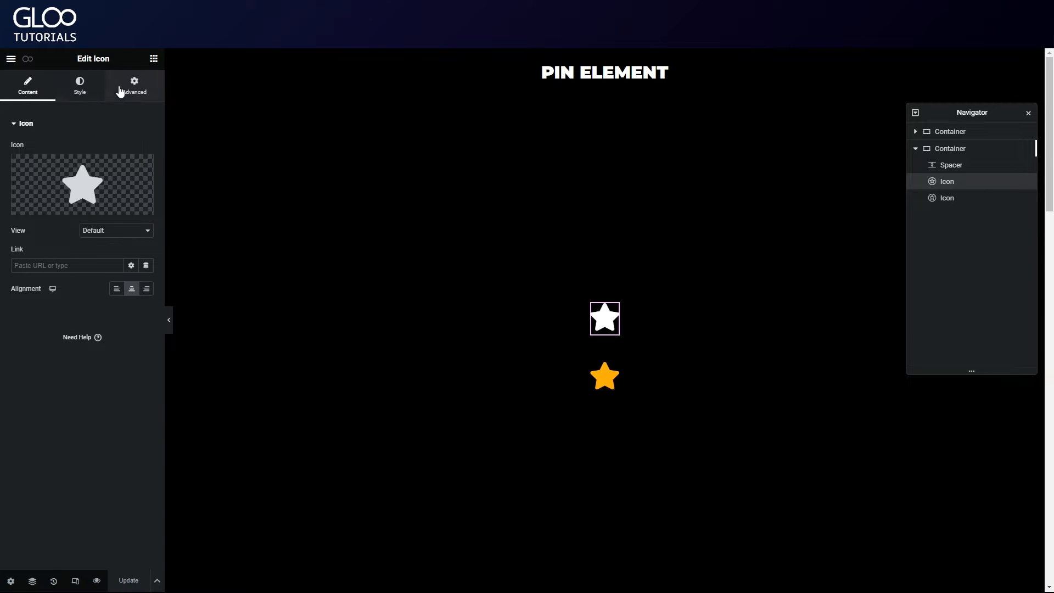
click(134, 85)
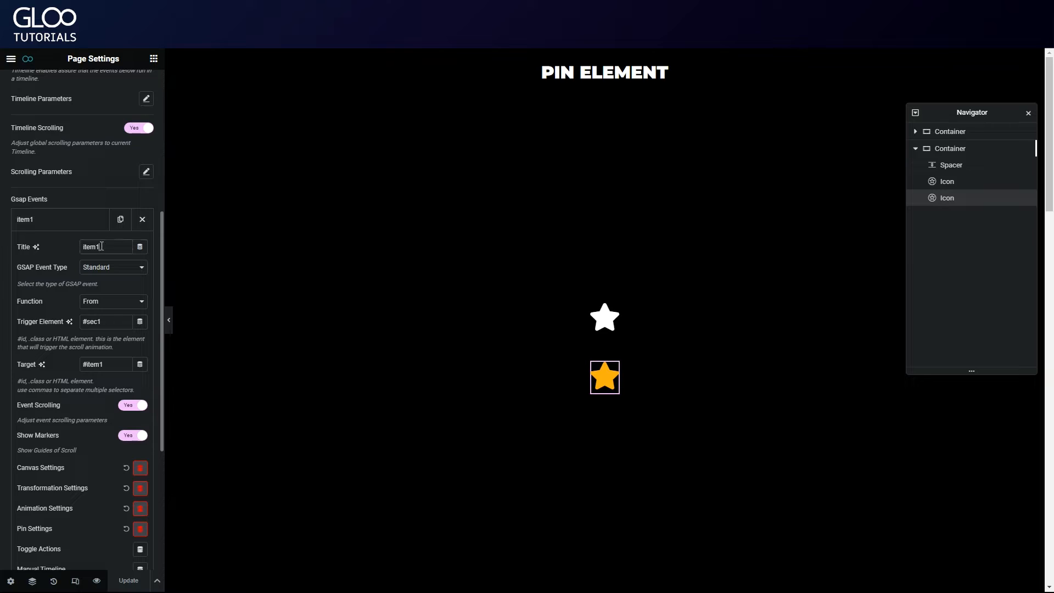
Step: Change the item1 GSAP event to a To tween and review its target
click(113, 301)
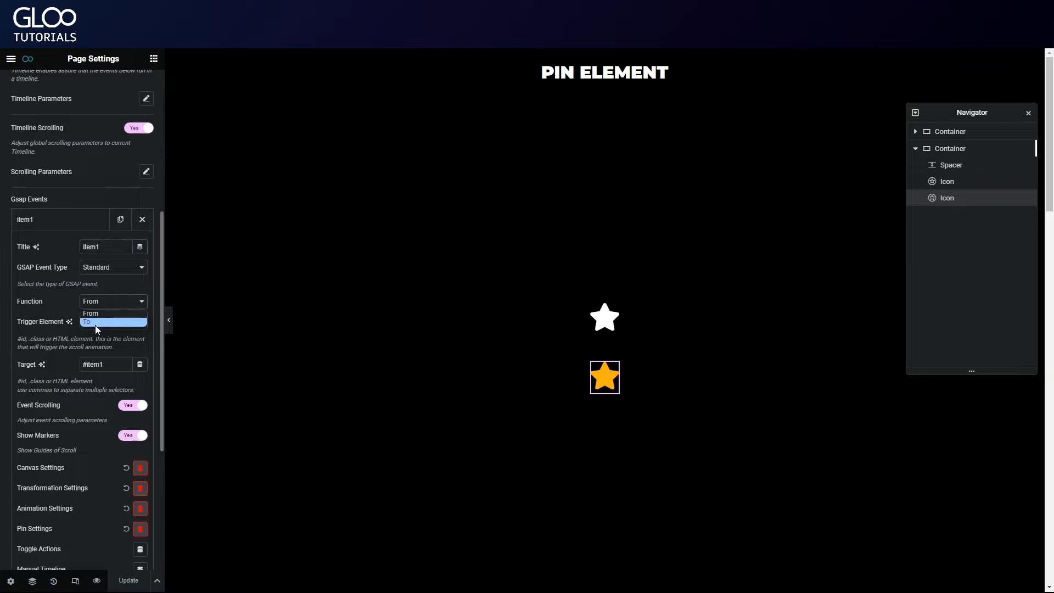
click(88, 321)
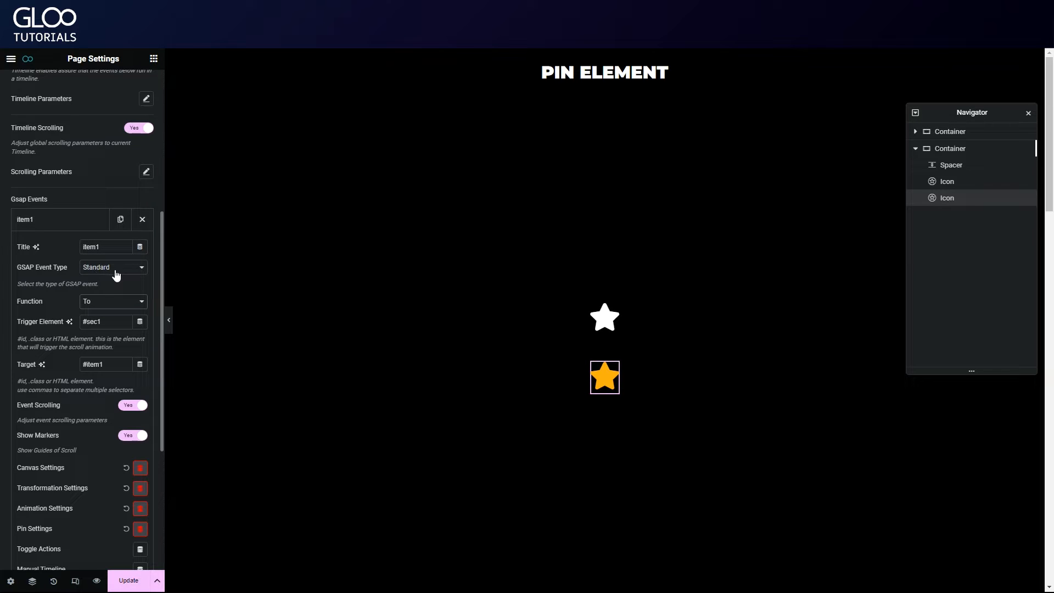
click(104, 322)
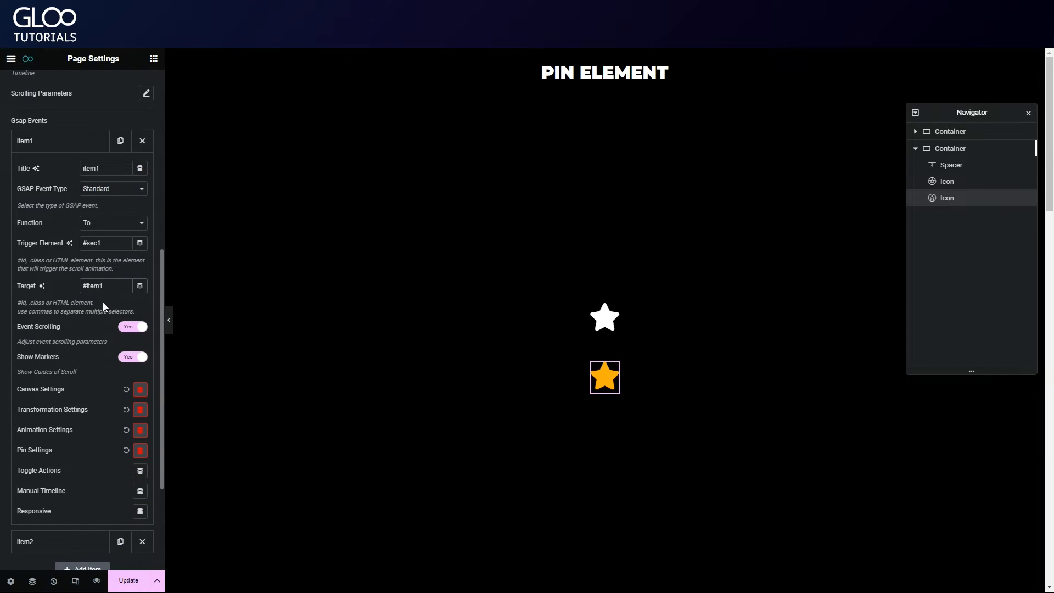
click(104, 286)
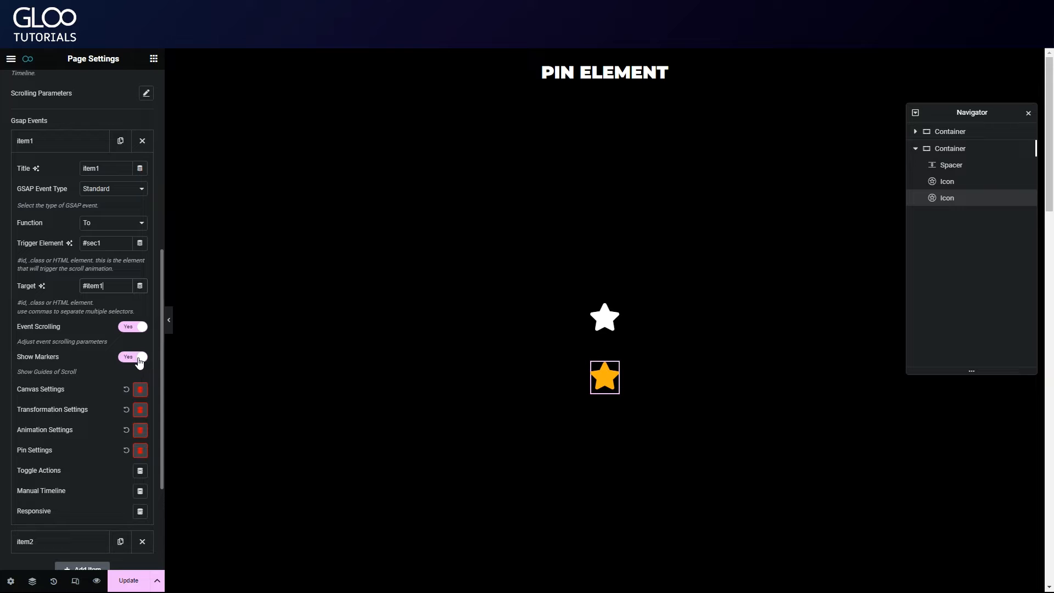
Step: Hide item1's scroll markers, clear its canvas and pin settings, then review item2's target
click(132, 356)
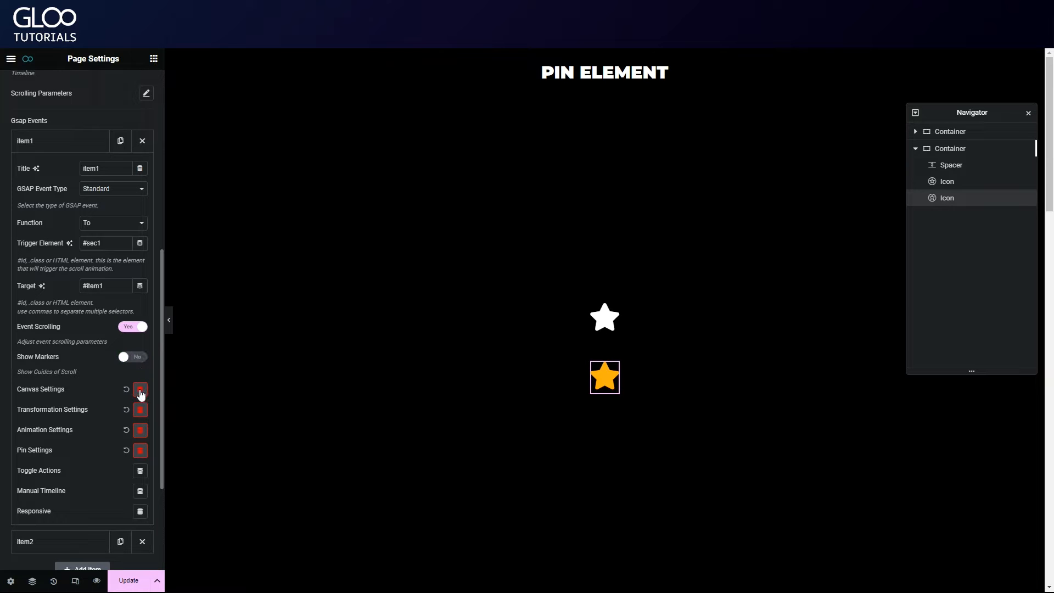
click(139, 391)
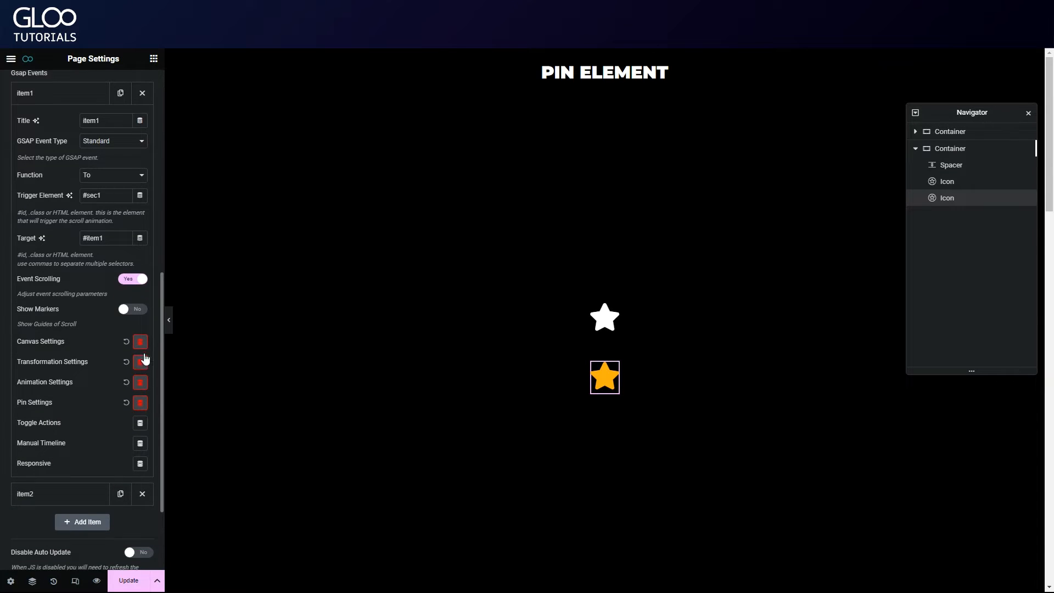
mouse_move(139, 376)
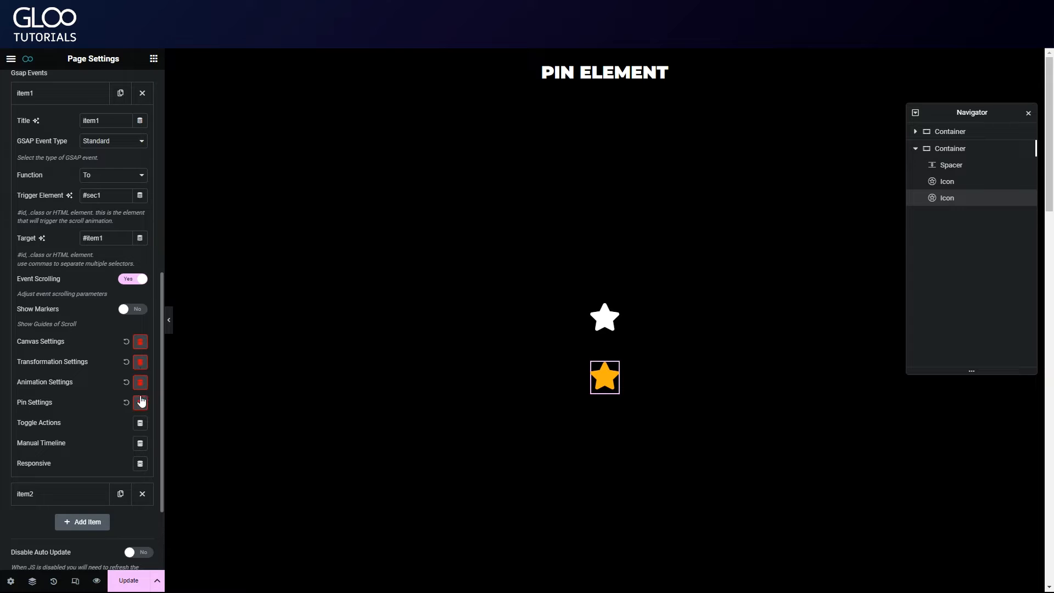
click(141, 361)
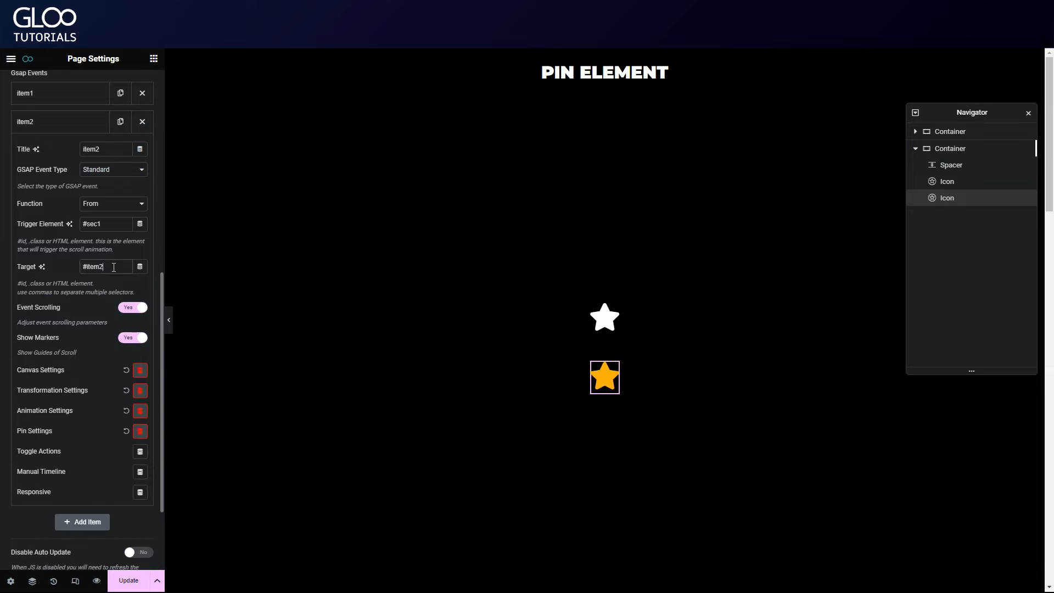
click(139, 391)
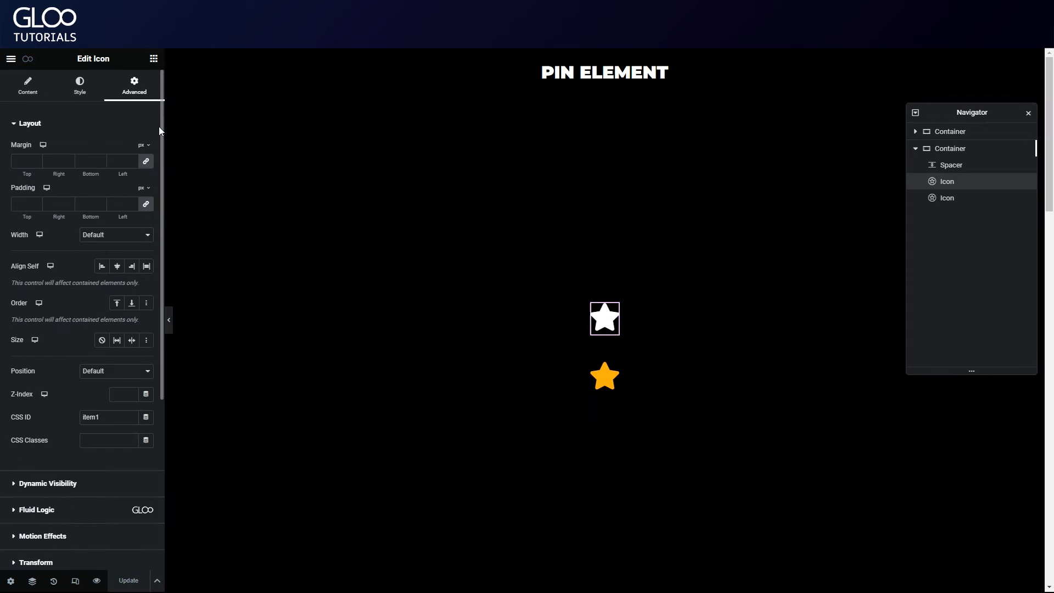
Step: Try a sticky motion effect on the white star, then give it a fixed position in Layout
scroll(down, 3)
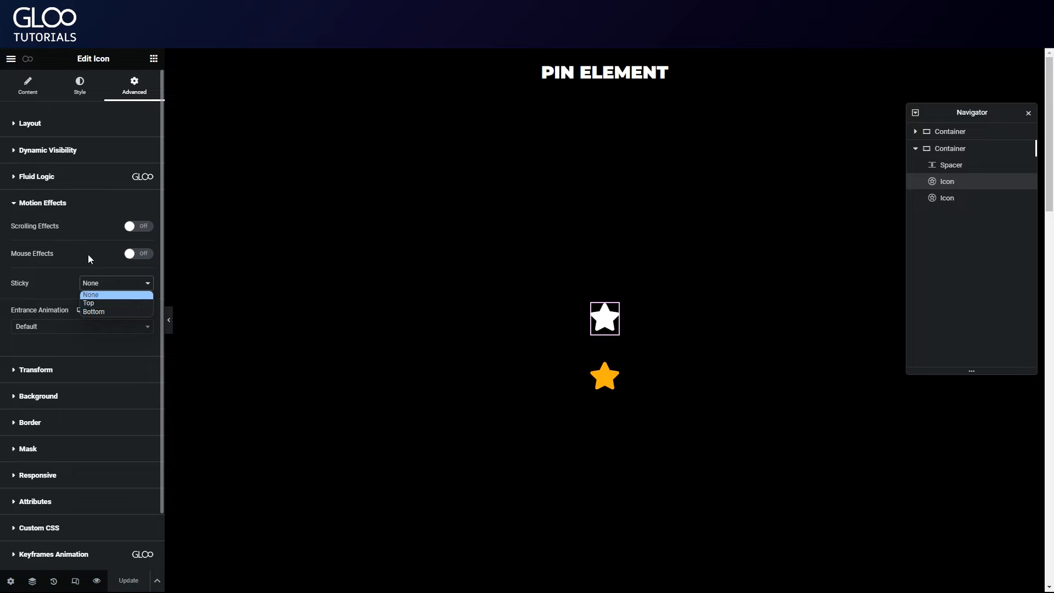
click(88, 303)
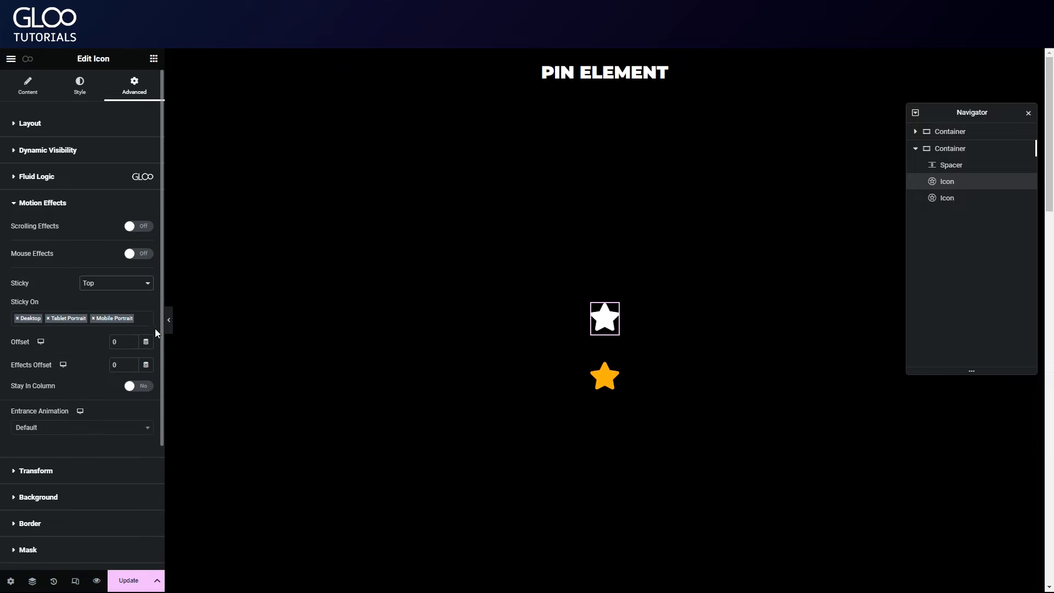
click(137, 386)
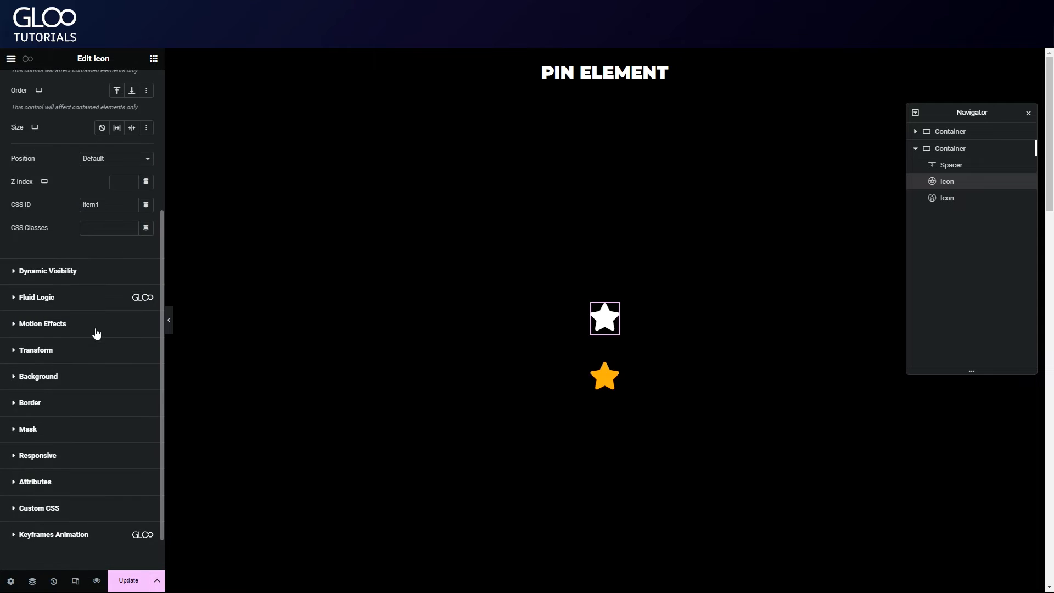
click(115, 343)
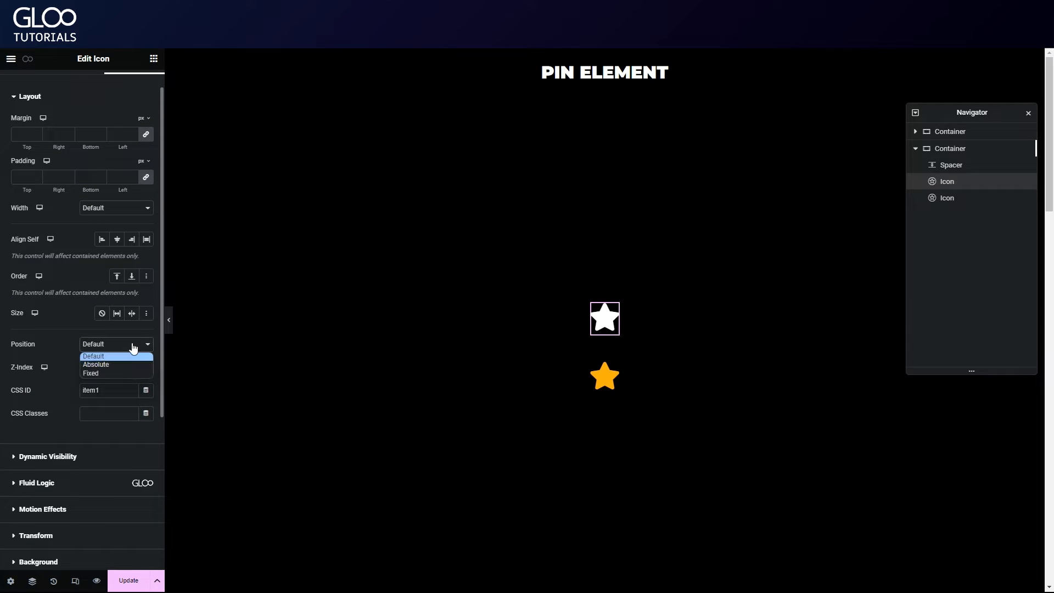
click(114, 374)
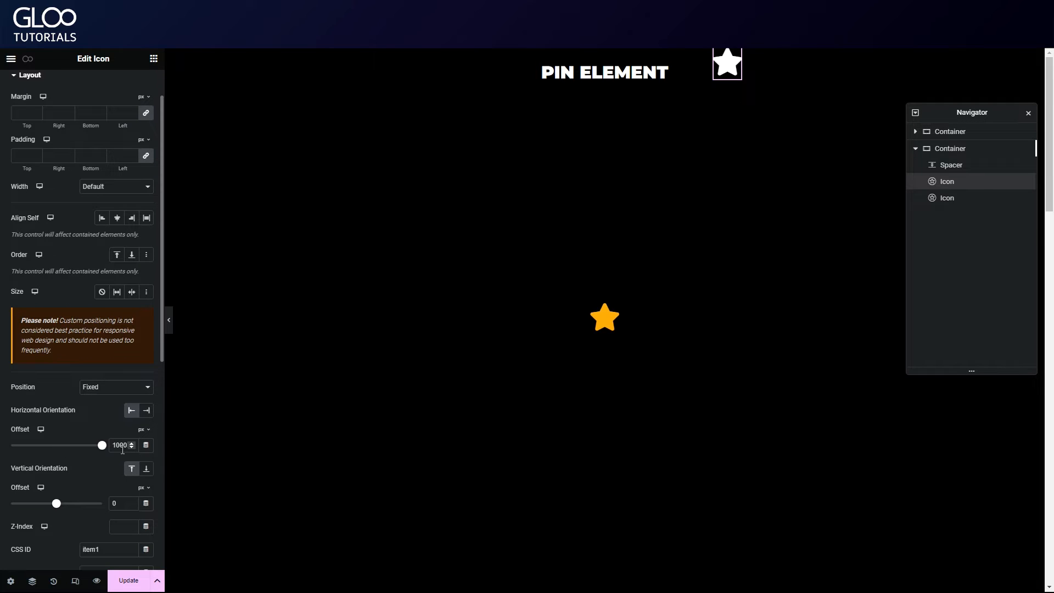
Step: Nudge the fixed star's horizontal and vertical offsets over the heading, then return to page settings
drag(101, 445, 97, 444)
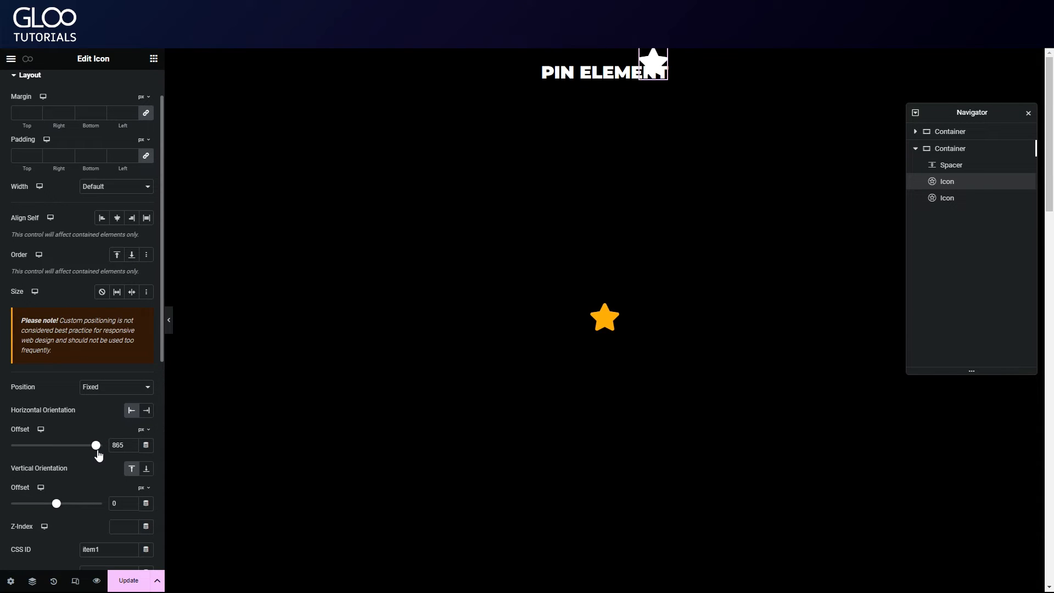
drag(97, 445, 91, 445)
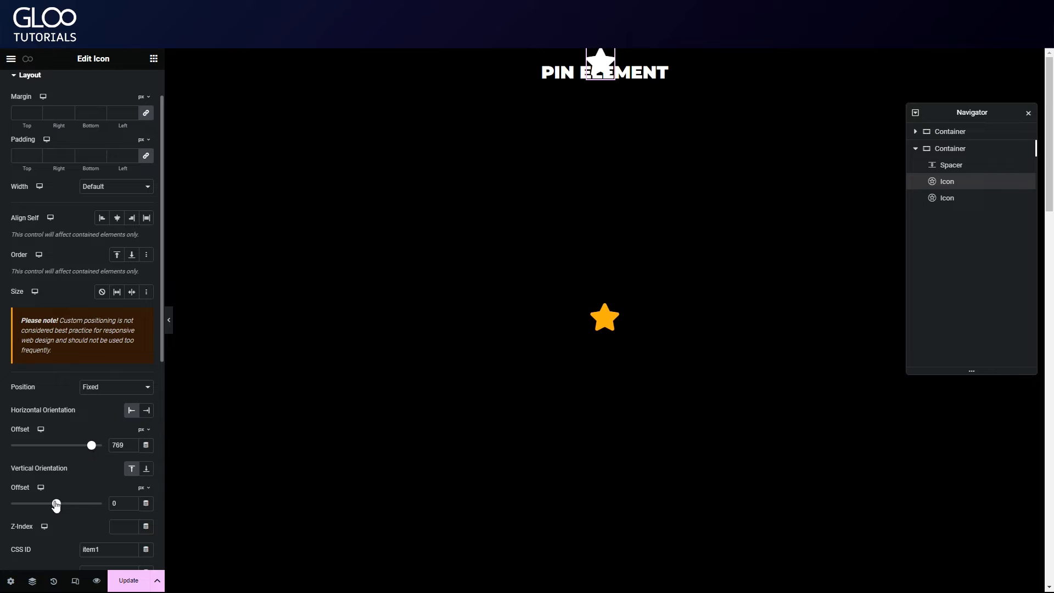
drag(54, 503, 72, 503)
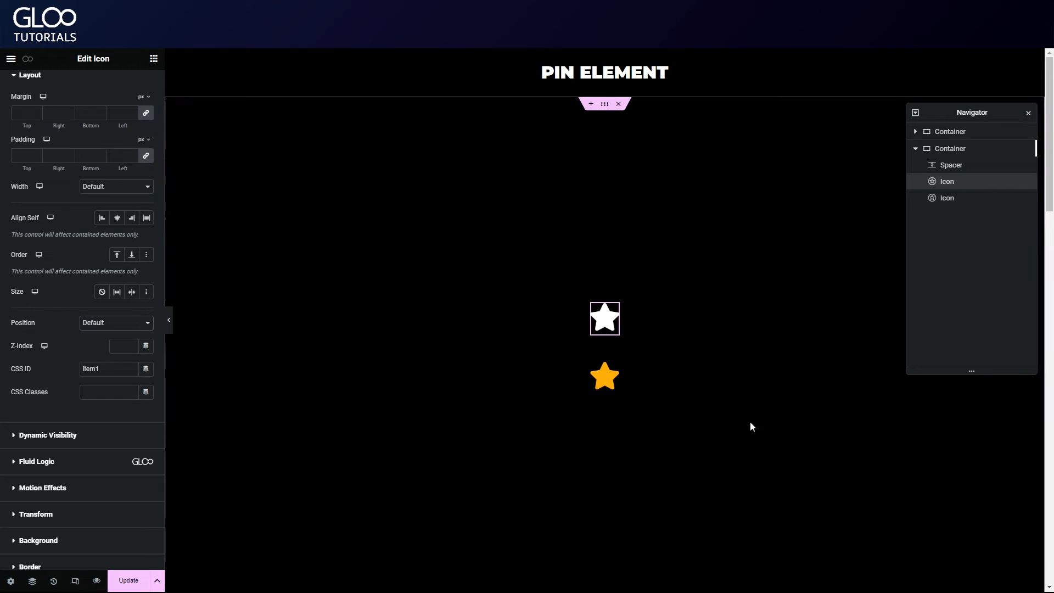
mouse_move(657, 369)
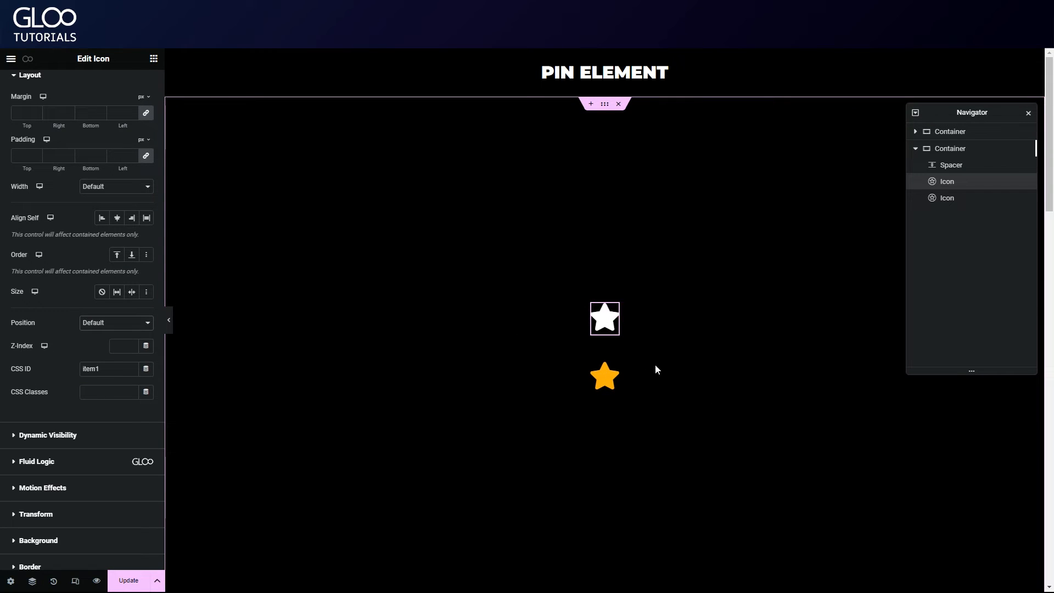
mouse_move(358, 455)
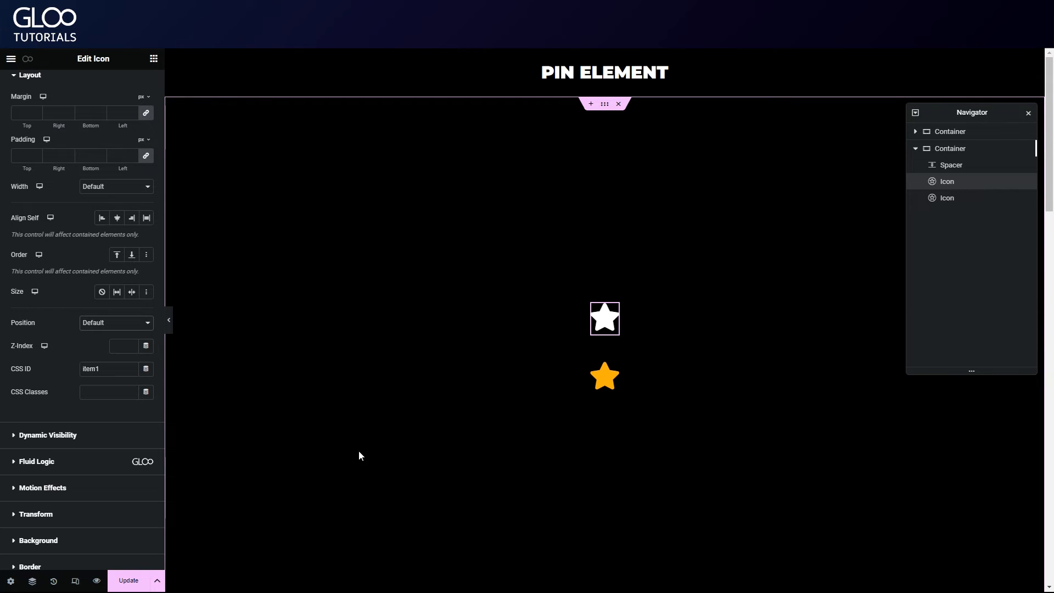
click(604, 375)
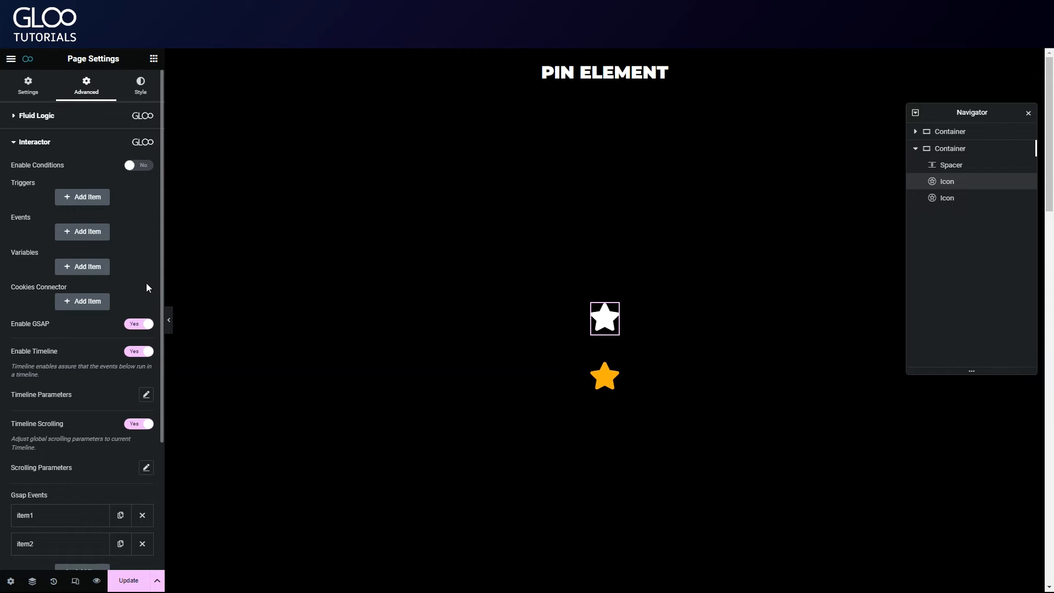
Step: Review the item1 GSAP event details in Page Settings > Interactor
scroll(down, 3)
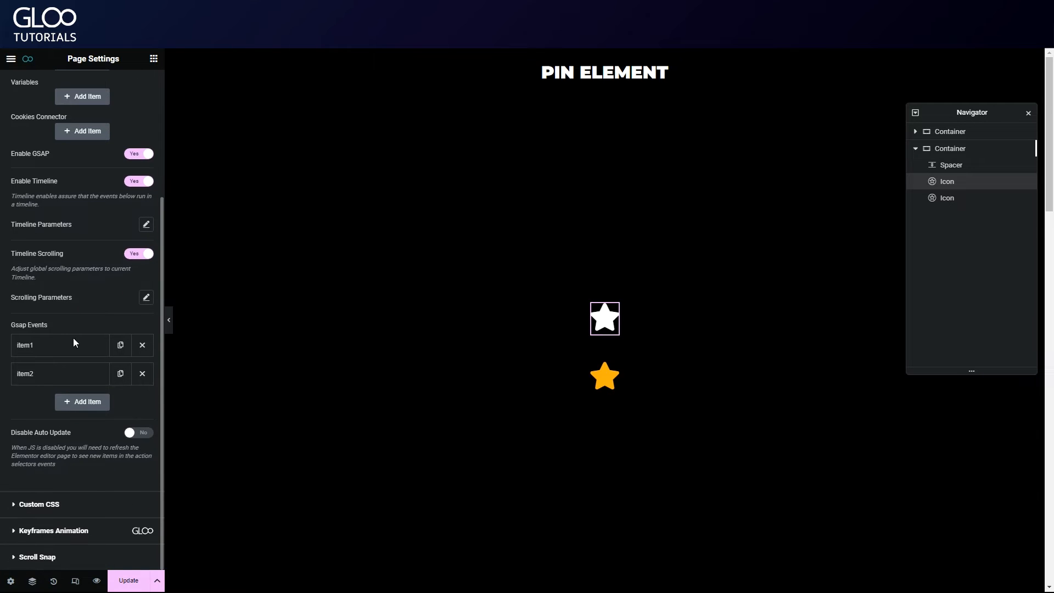
click(57, 345)
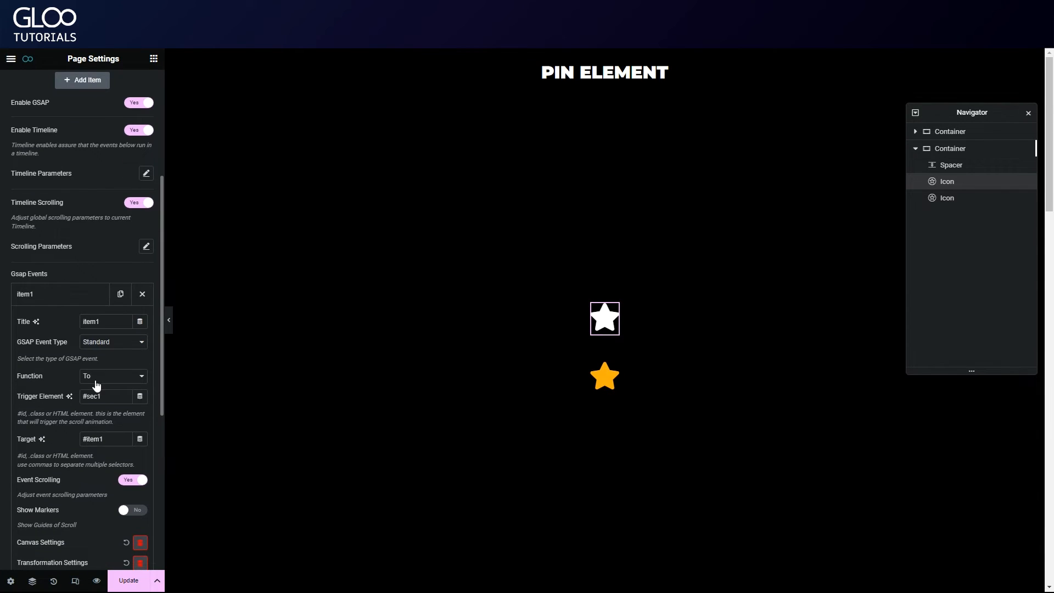
click(605, 375)
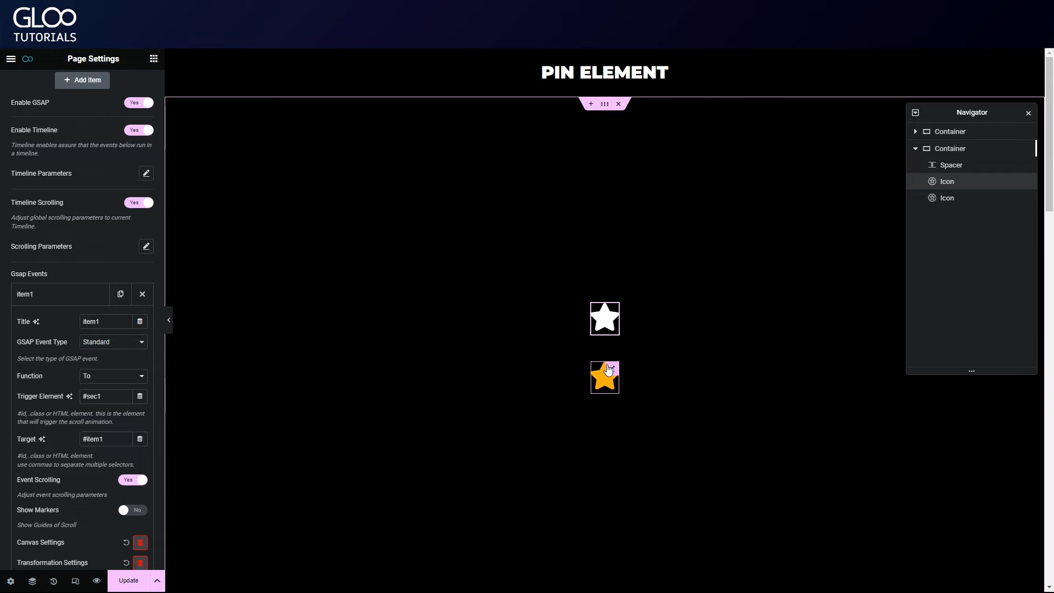
scroll(down, 3)
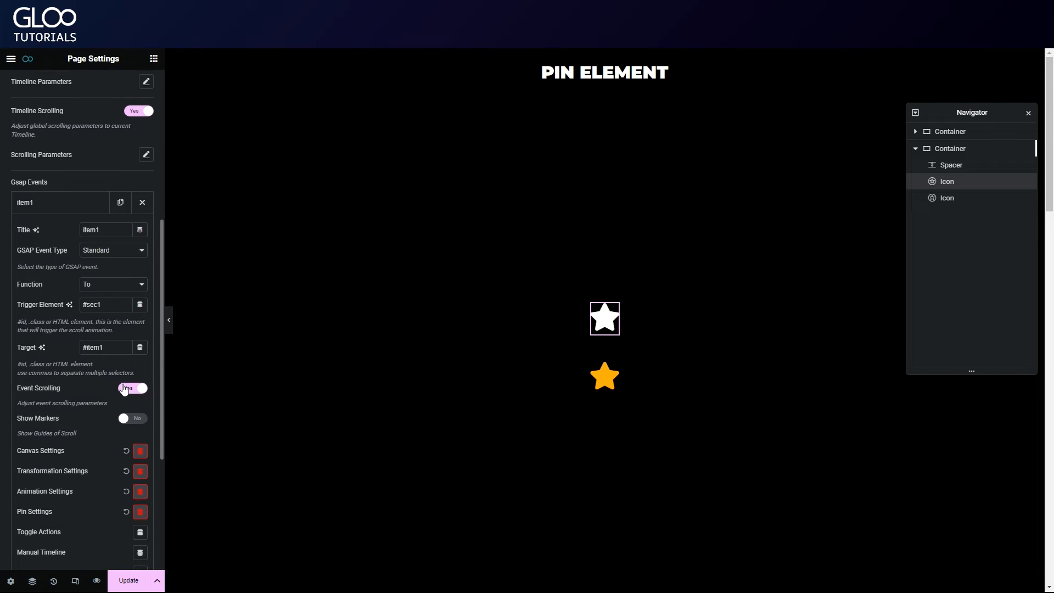
click(131, 388)
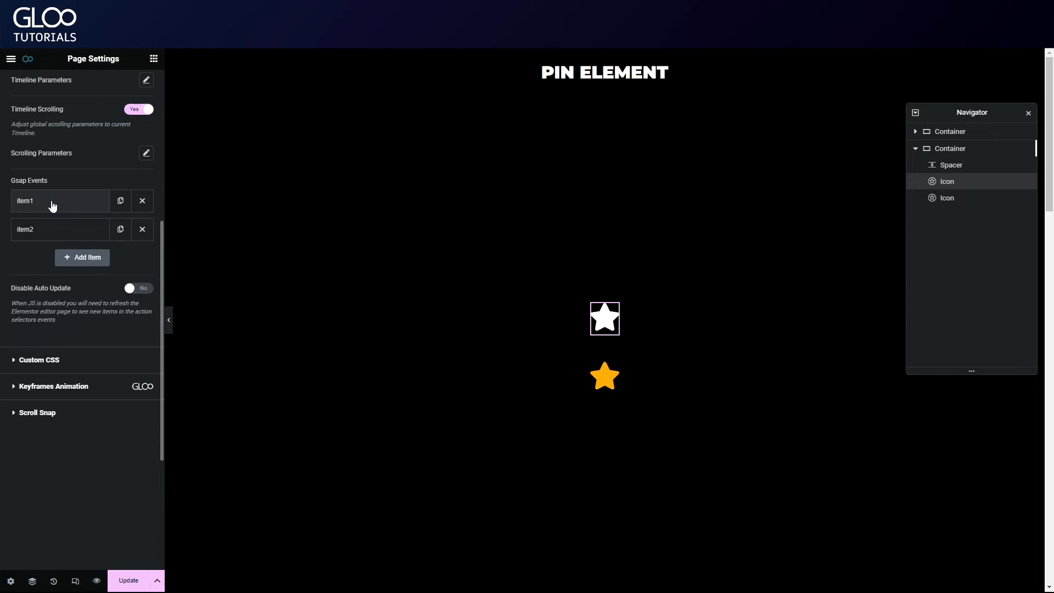
mouse_move(66, 206)
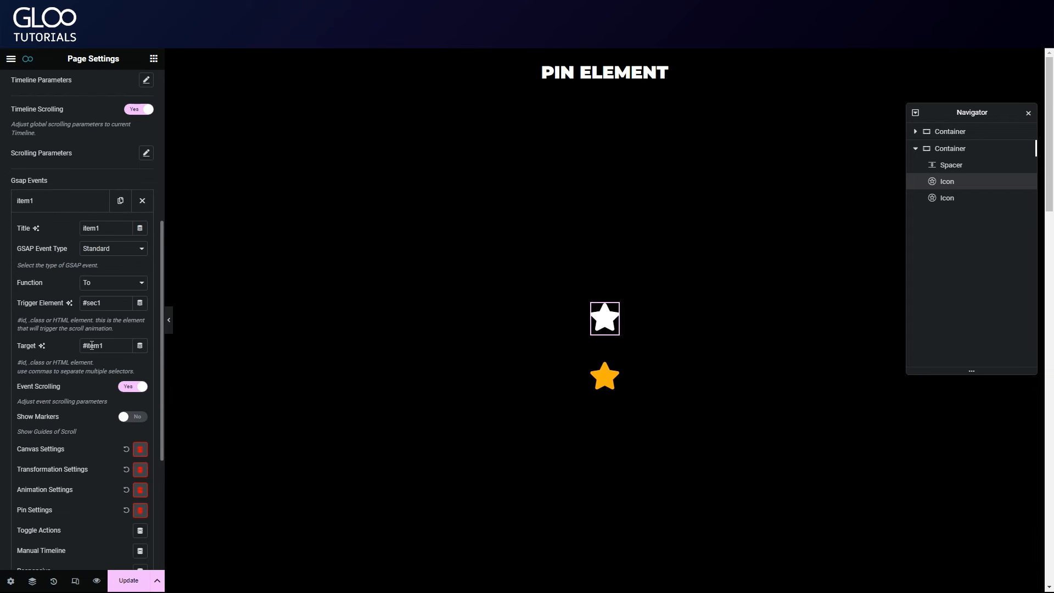
Step: Set Pin Element to #item1 for item1 and #item2 for item2 in their Pin Settings
scroll(down, 3)
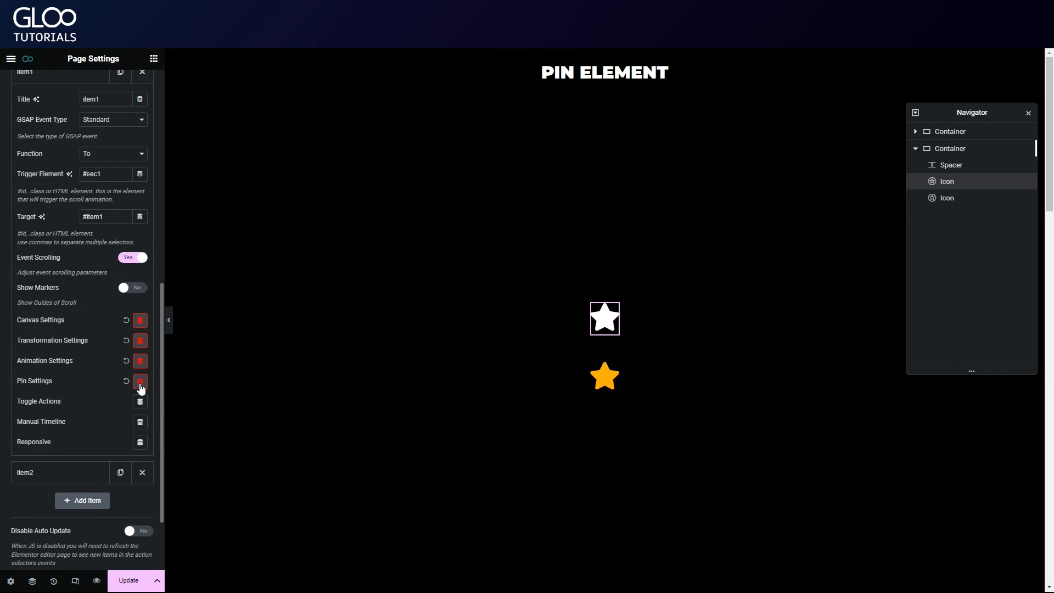
click(140, 381)
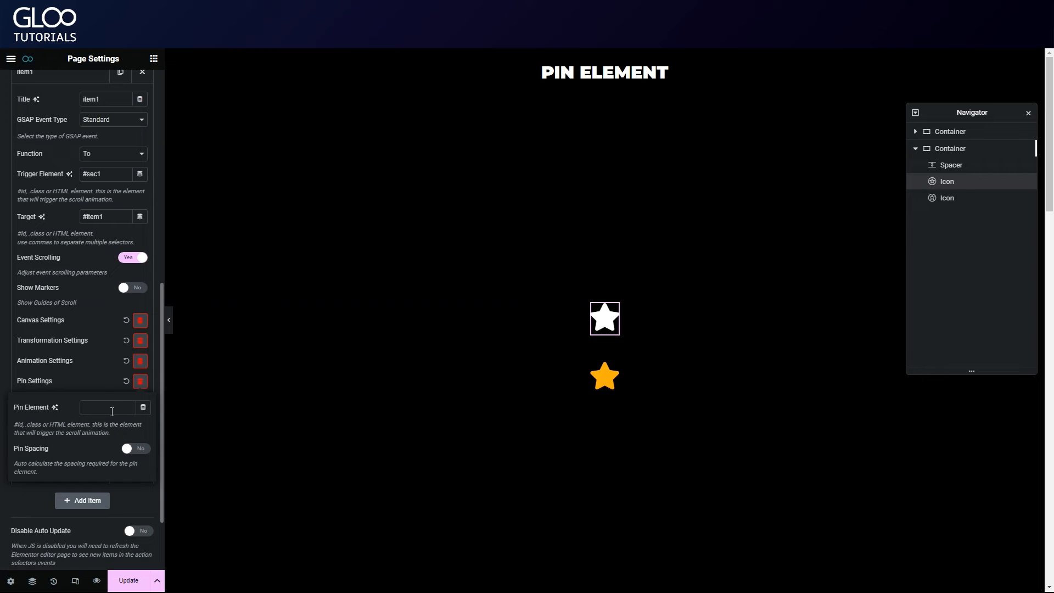
text(#)
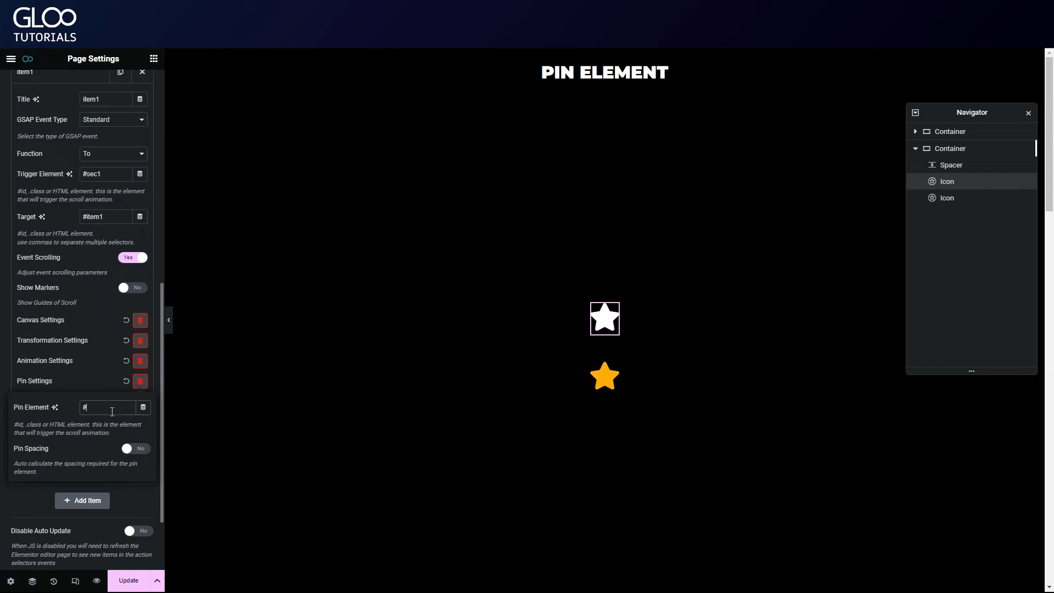
text(i)
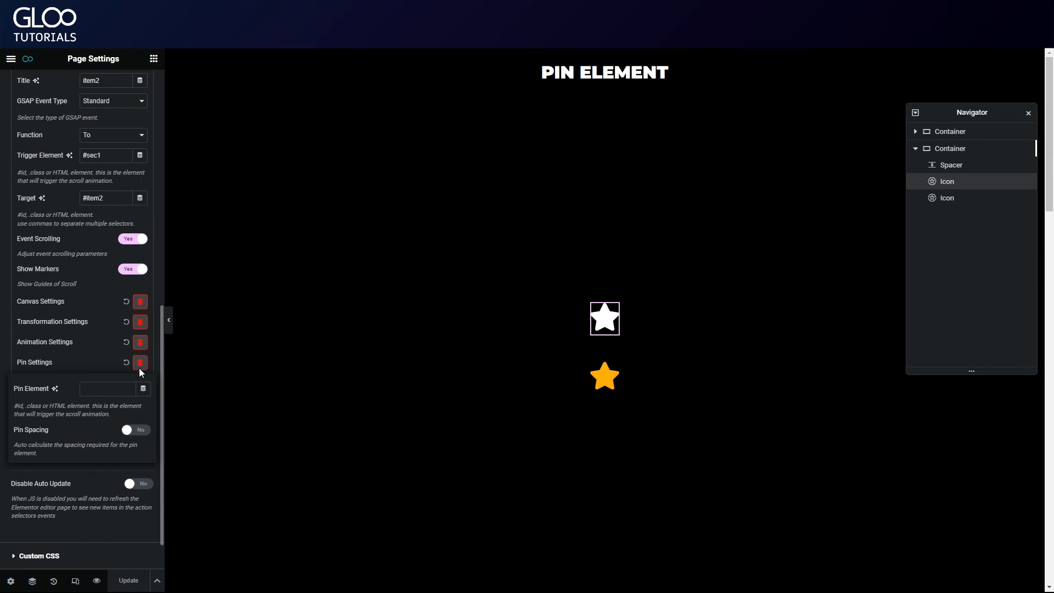
text(#)
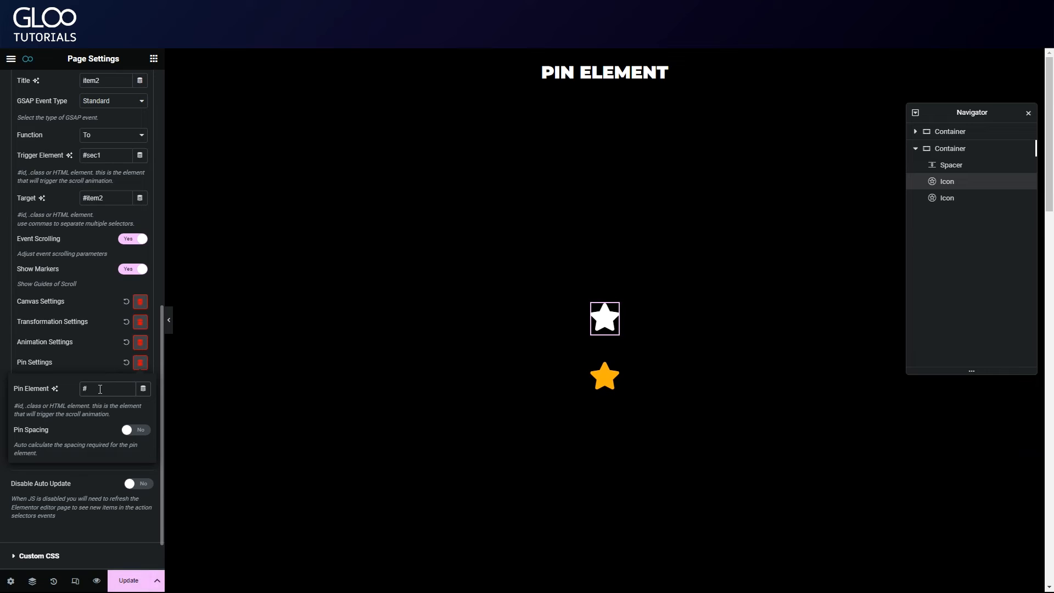
text(#item2)
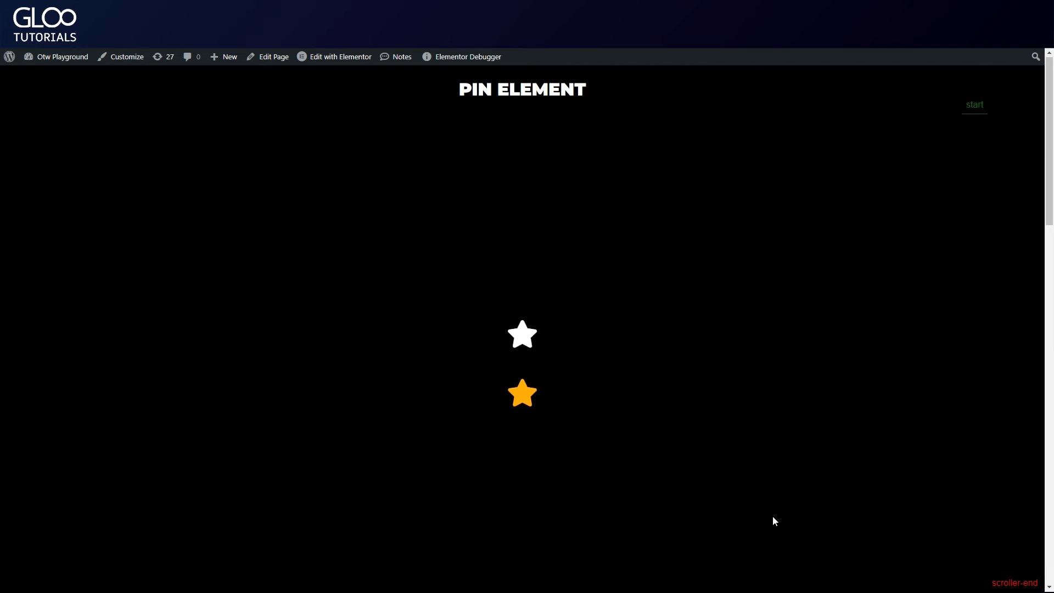
Step: Add a container below the stars section and give it a classic dark blue background
click(341, 56)
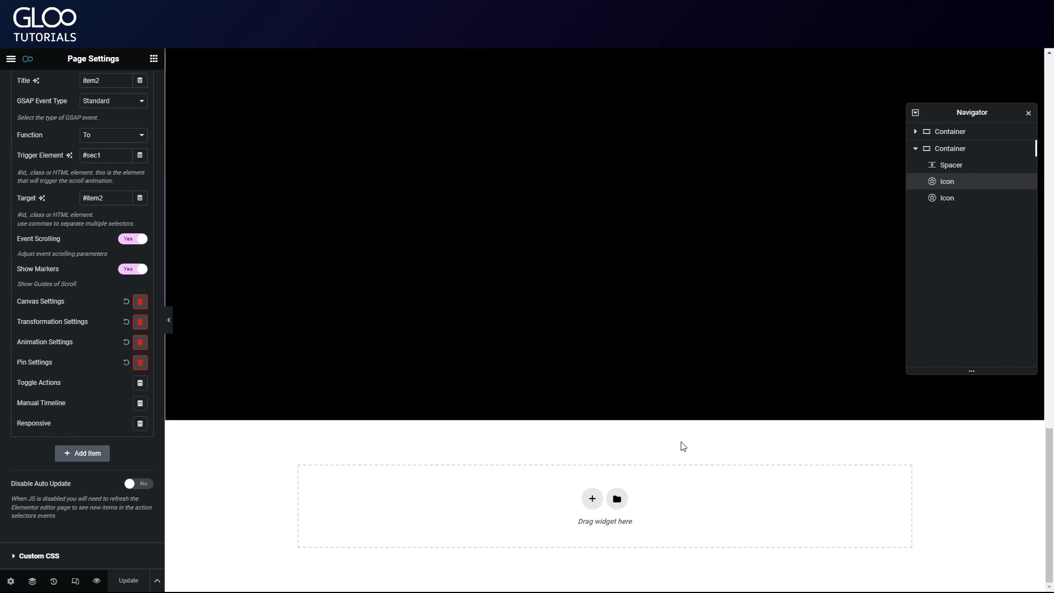
click(591, 499)
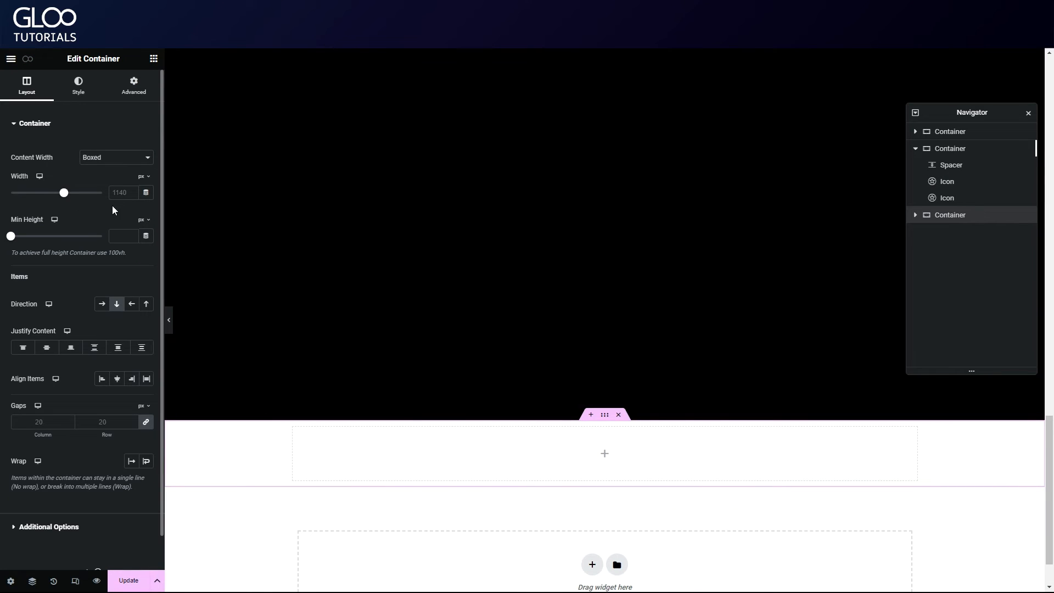
click(76, 84)
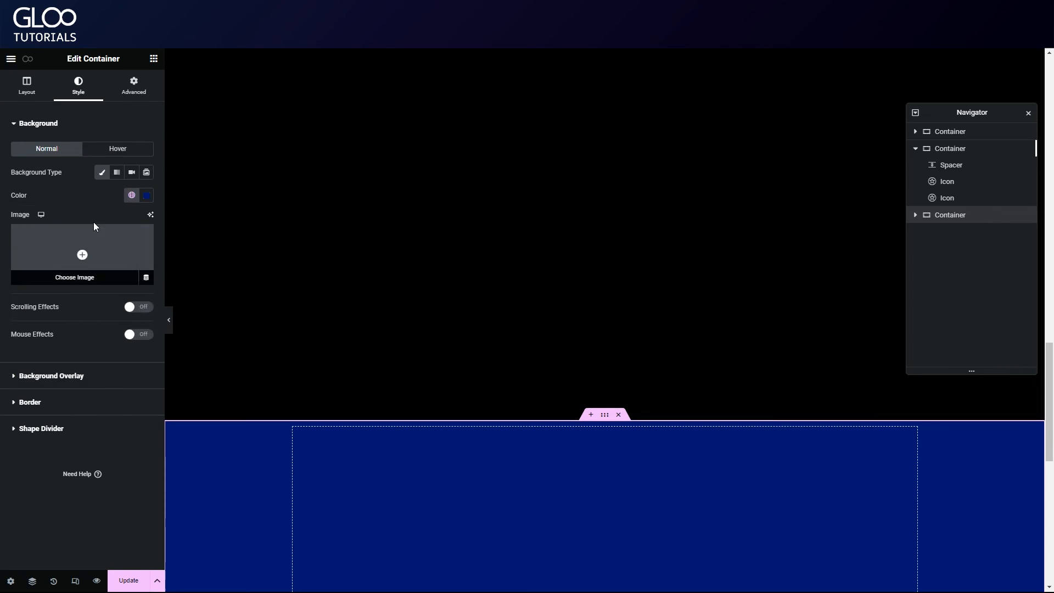
click(339, 280)
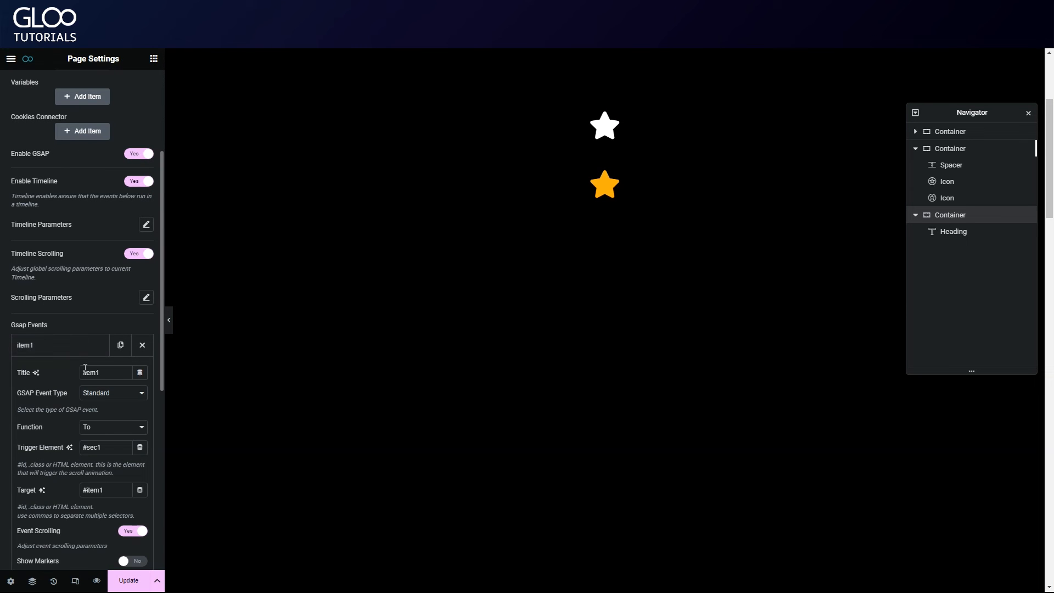
Step: Review item1's canvas settings (start top top, end bottom bottom, scrub 1), then preview and scroll the live page
click(113, 426)
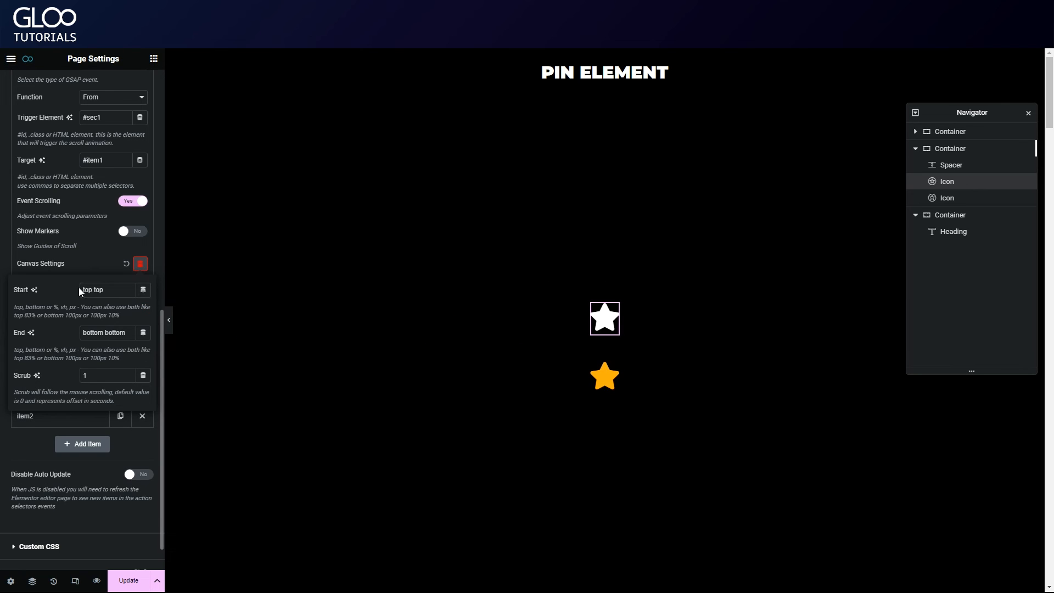
click(108, 331)
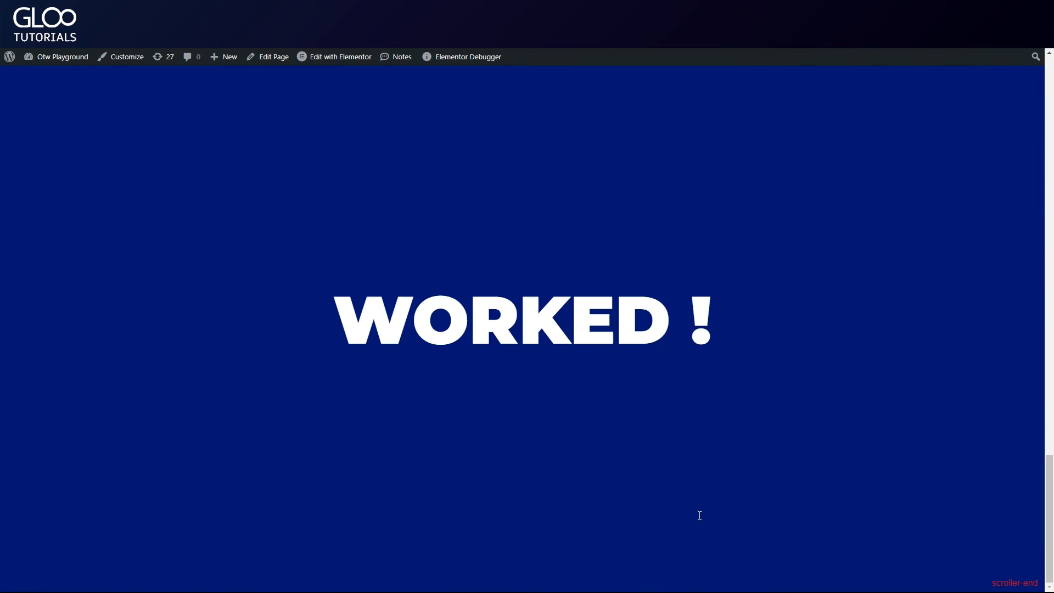
scroll(up, 3)
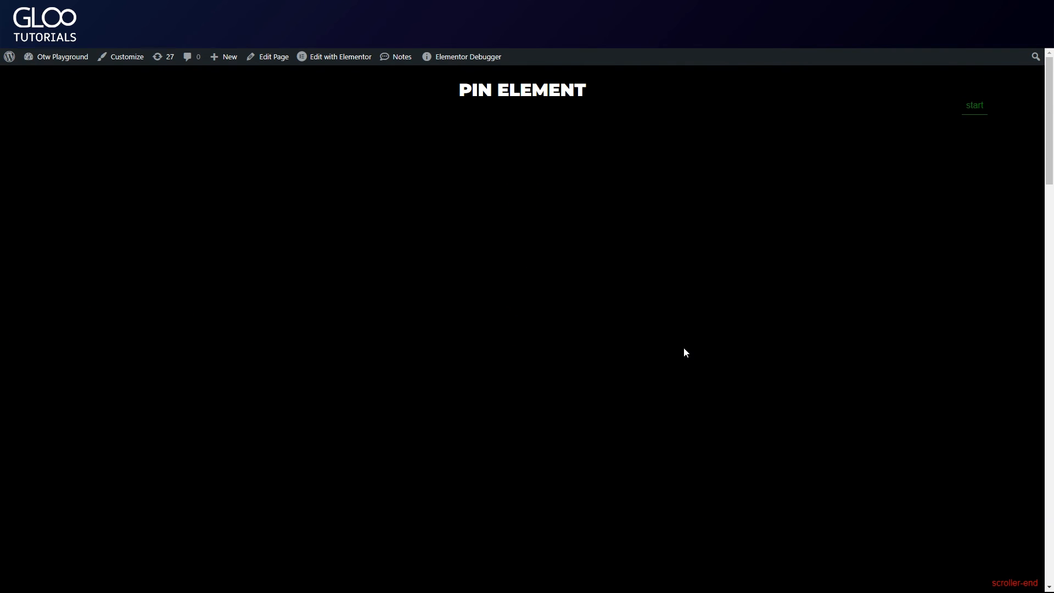